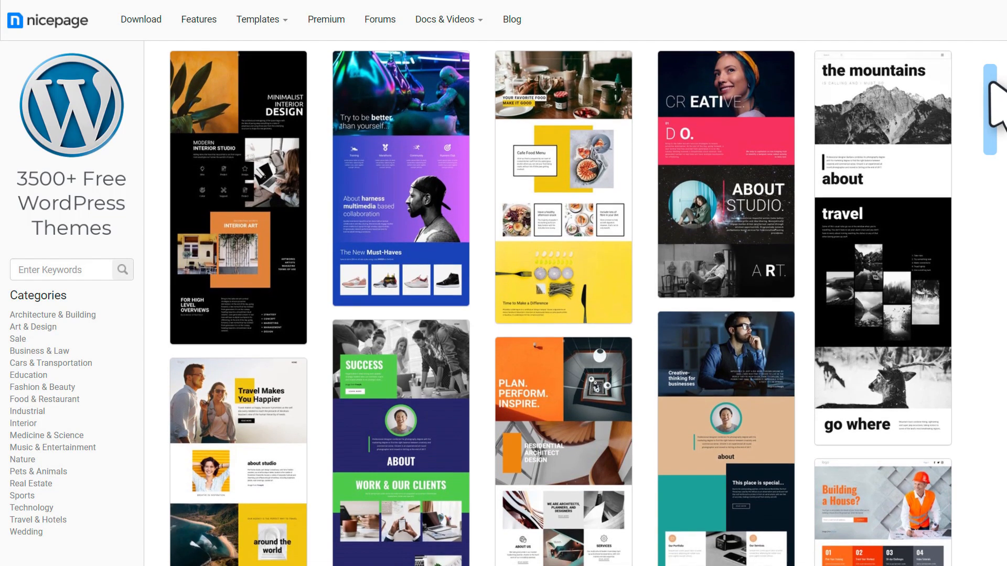
Browse down the WordPress themes gallery to the Branding Agency template.
scroll(down, 3)
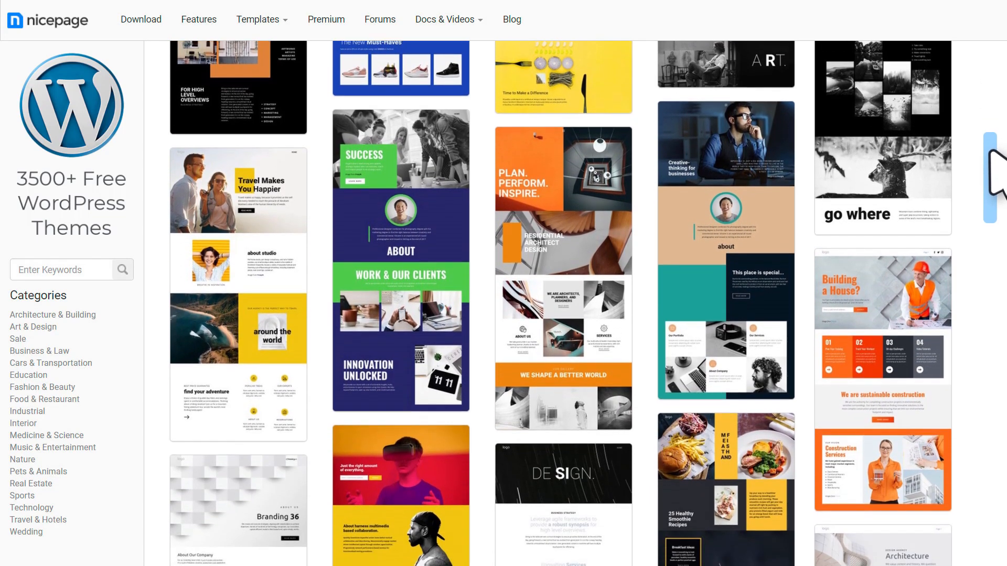
scroll(down, 3)
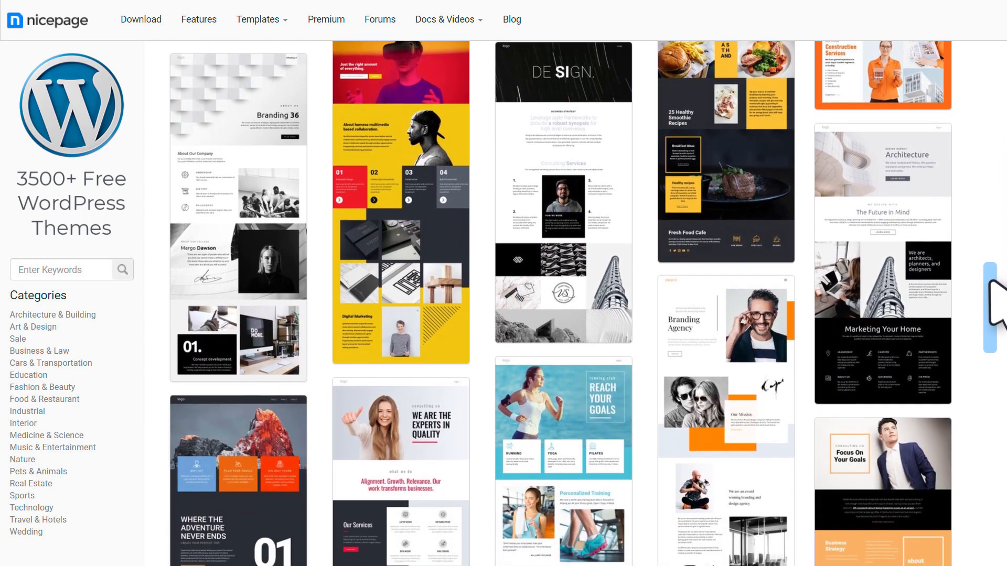
scroll(down, 3)
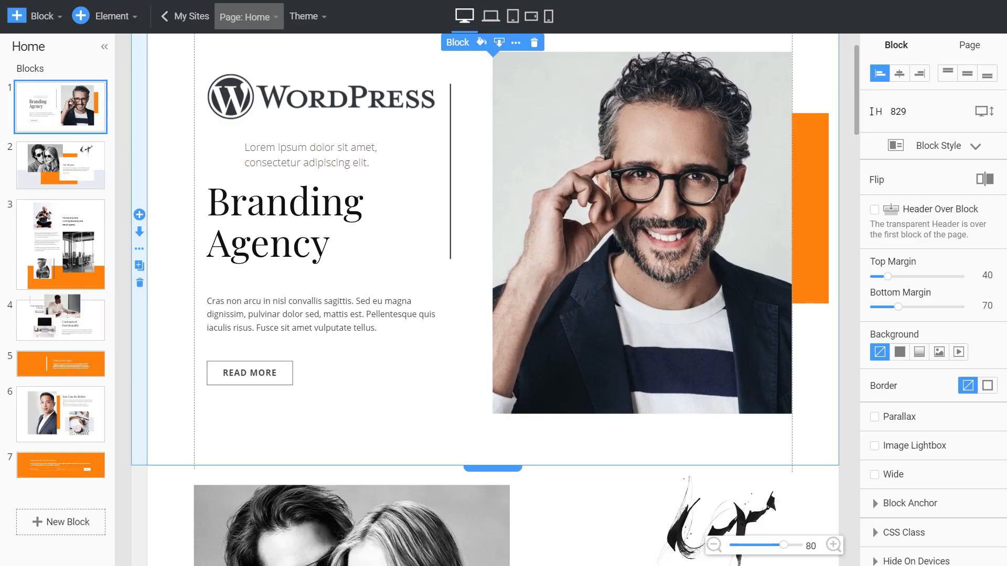
Rewrite the Branding Agency title as 'Wonderful Jour'.
double_click(284, 220)
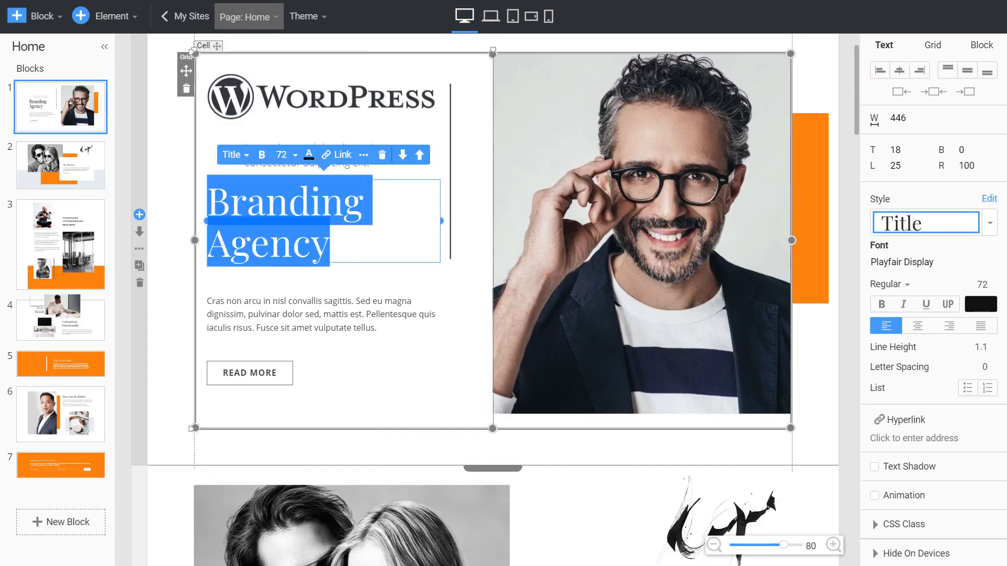
text(Wonderful Jour)
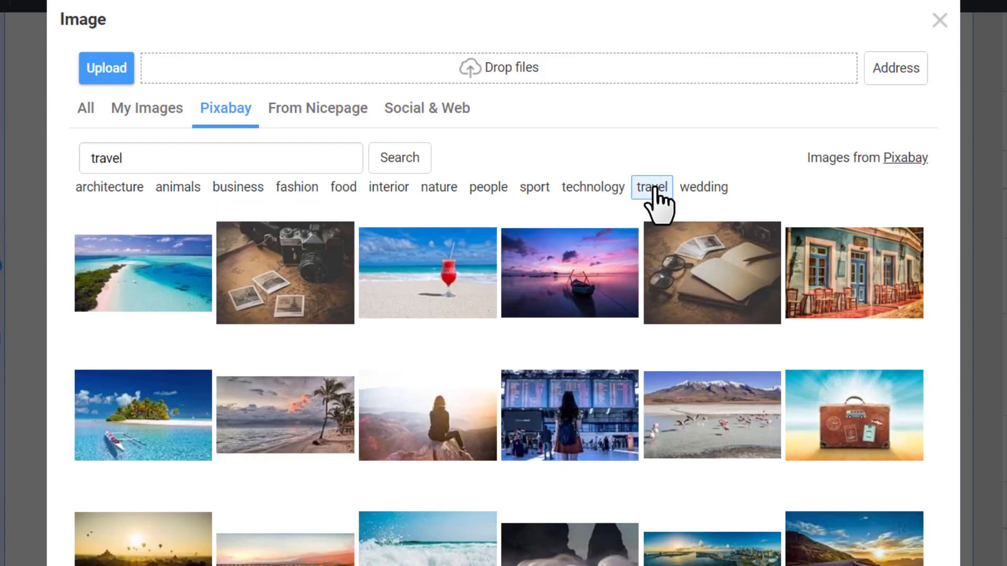
From Pixabay's travel category, choose the photo of the woman in a black hat.
click(652, 187)
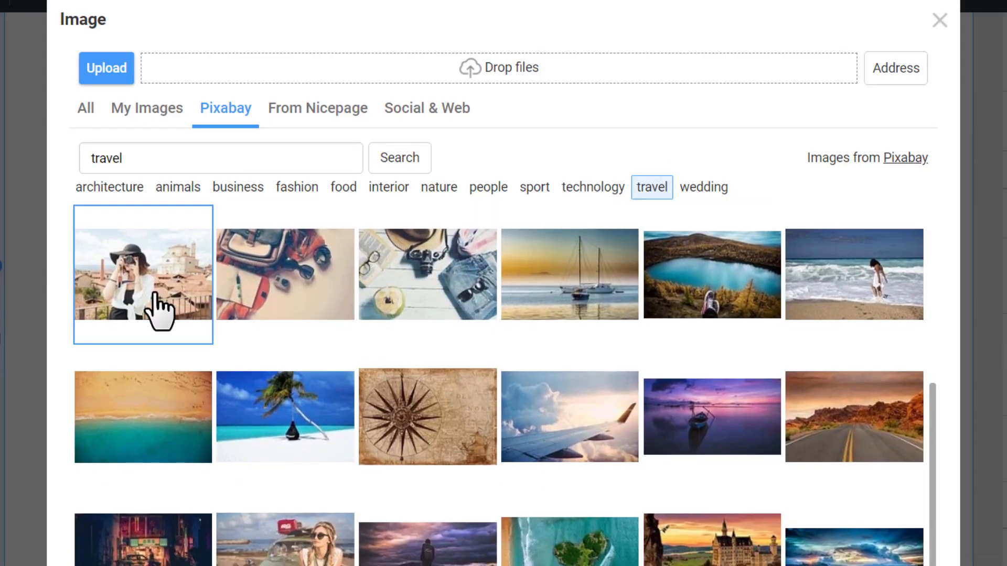
click(143, 274)
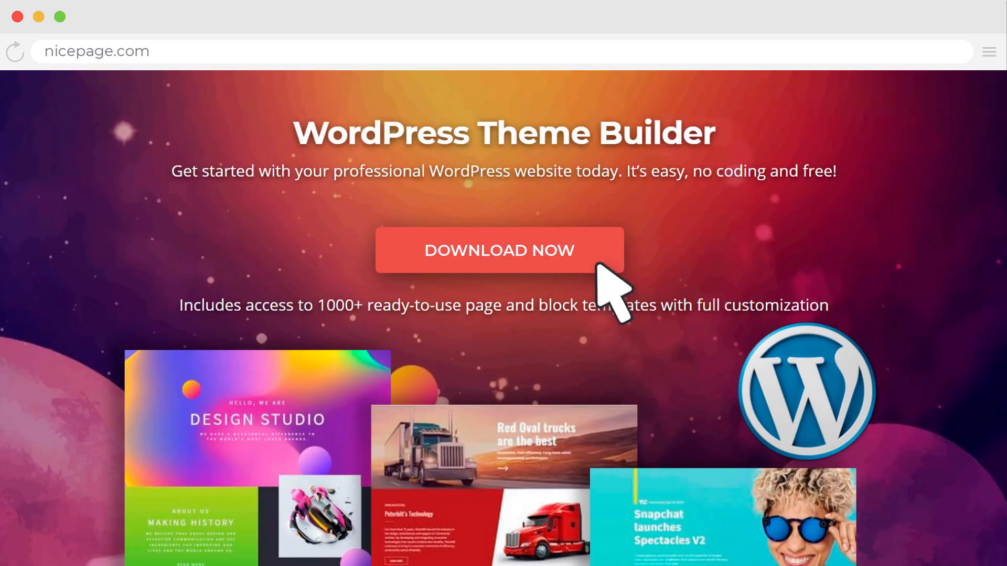
Start downloading NicepageInstallation.exe via DOWNLOAD NOW.
click(499, 250)
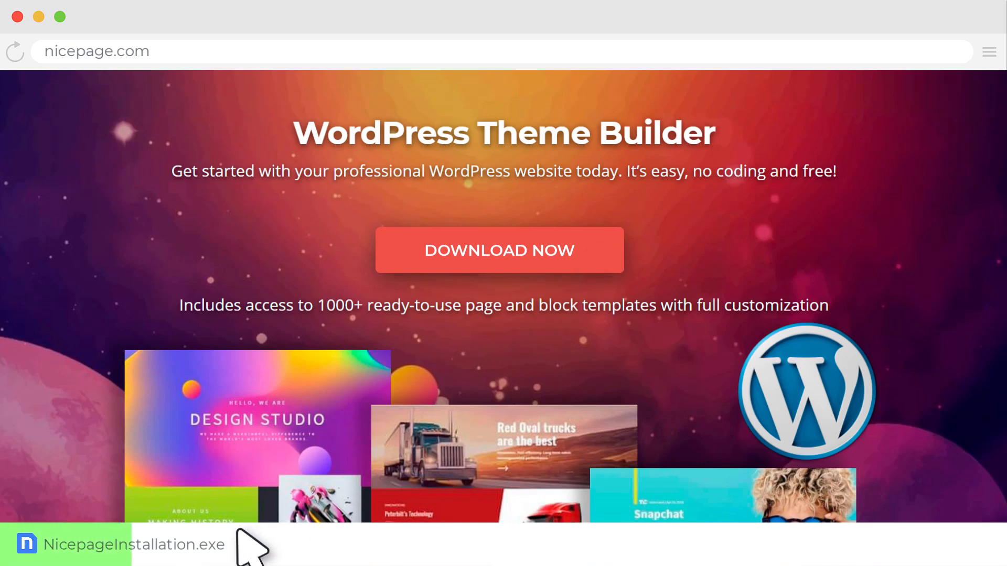